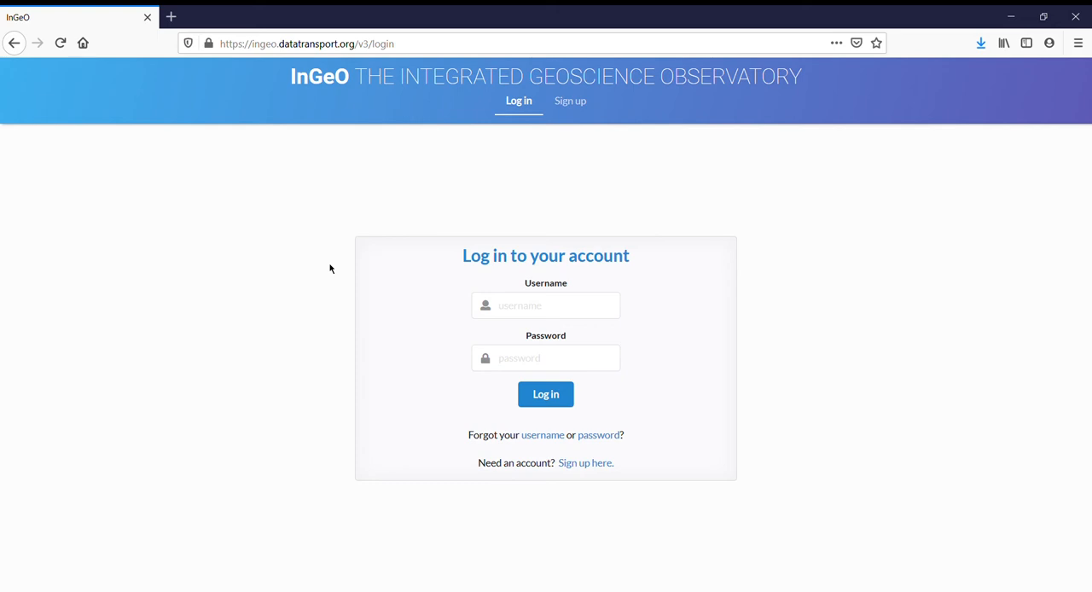
# - Log in to InGeO with the username 'cedar'
pyautogui.write('cedar')
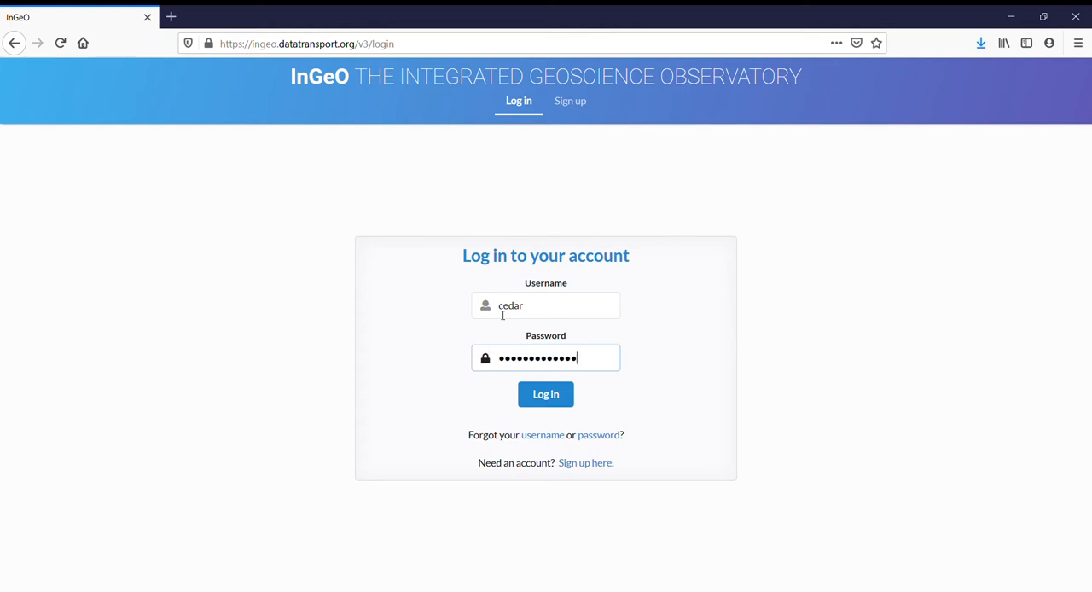
pyautogui.click(545, 394)
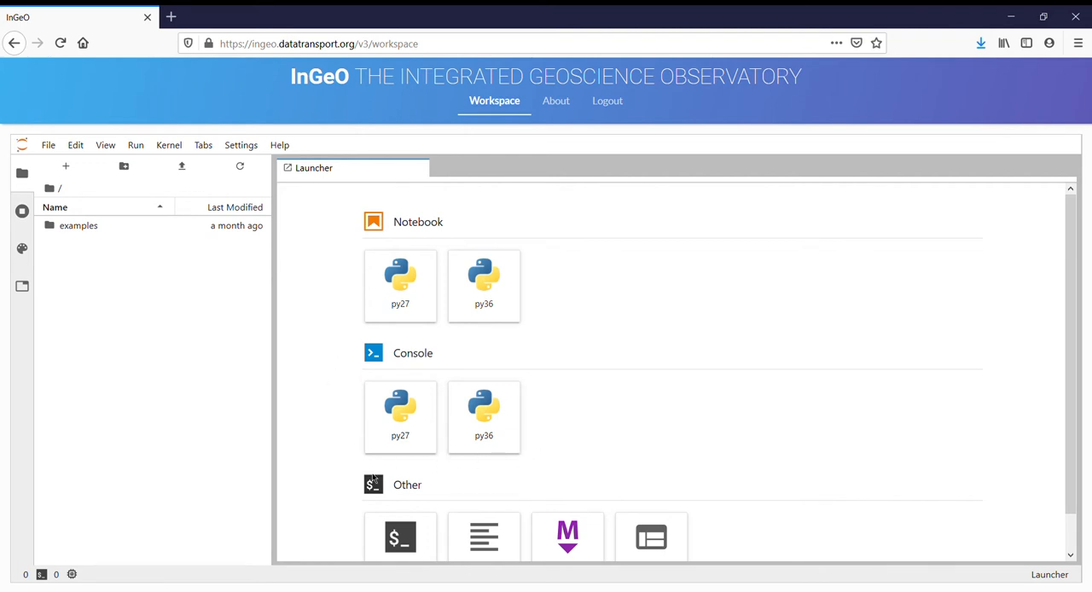
# - Fill zen.ipynb with an 'import this' cell, a Markdown heading and a LaTeX line
pyautogui.scroll(-3)
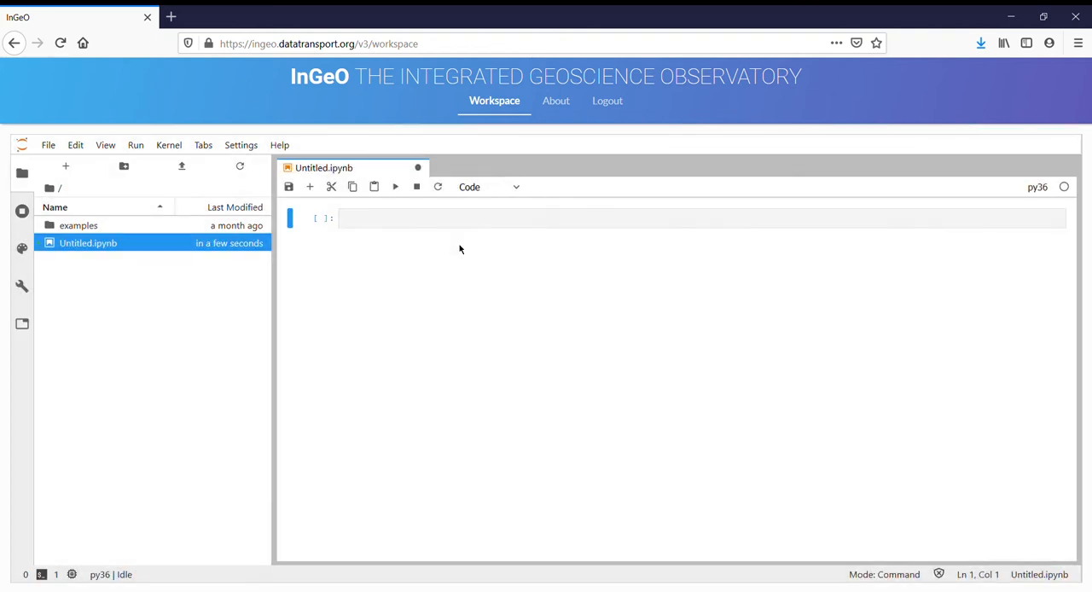
pyautogui.write('in')
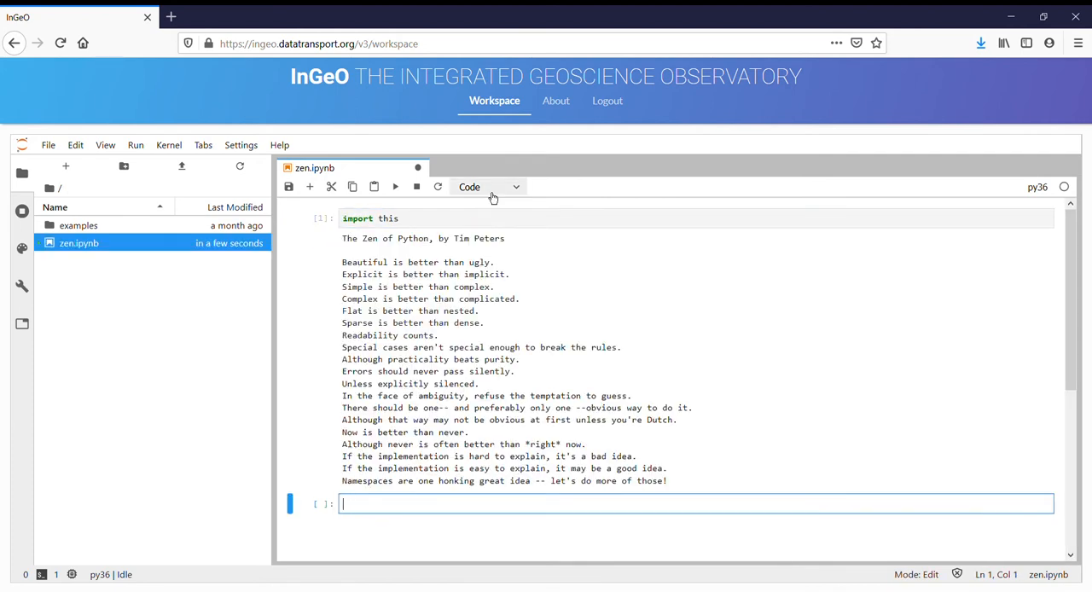
pyautogui.click(487, 186)
pyautogui.write('A')
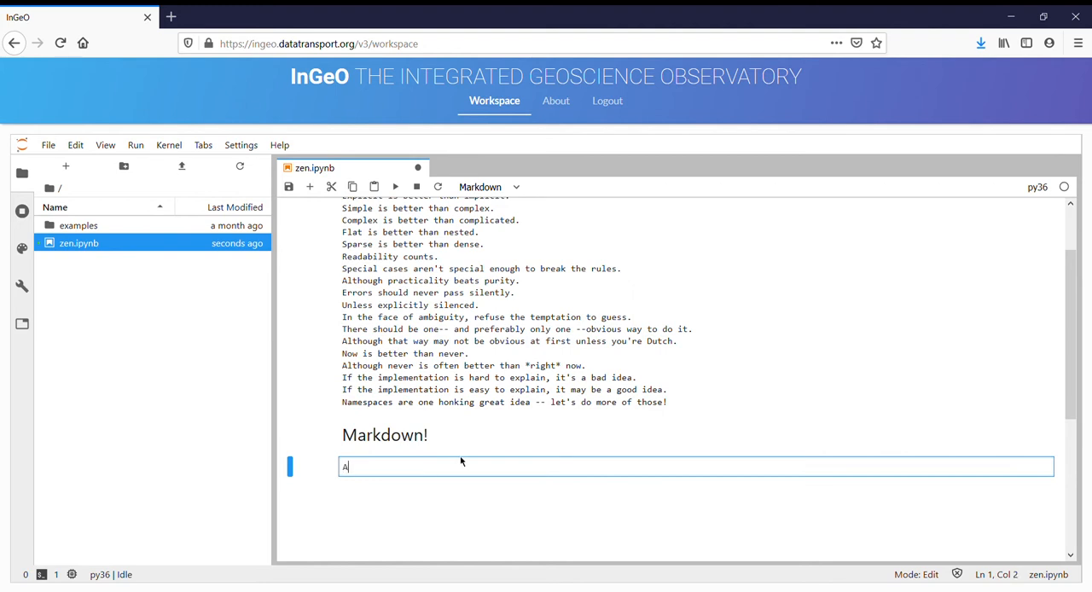
pyautogui.write('lso, $\\LaTeX')
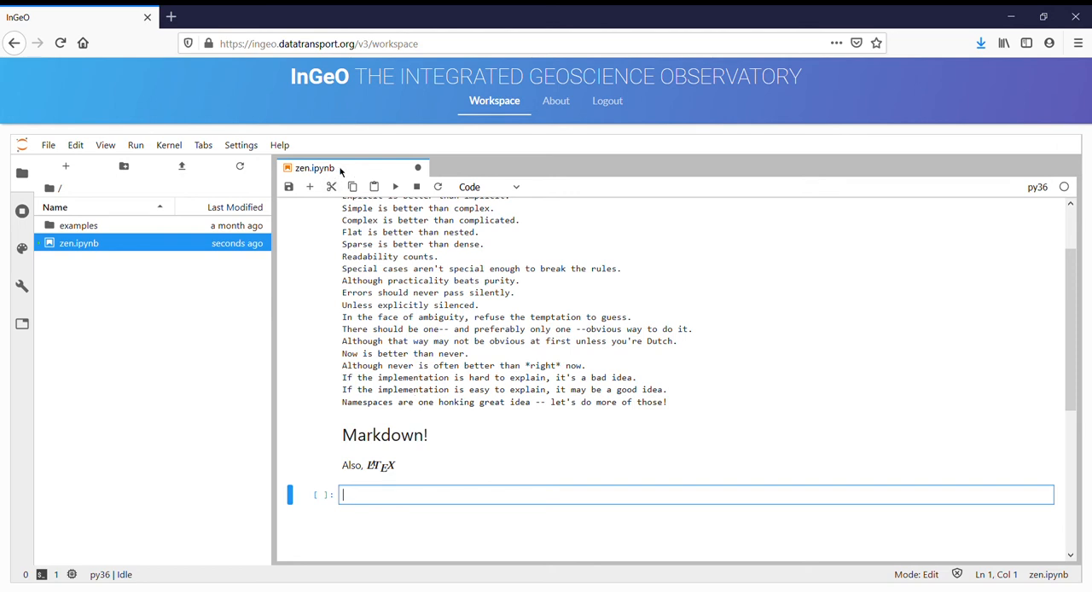
# - Save zen.ipynb from the File menu and close its tab
pyautogui.click(47, 144)
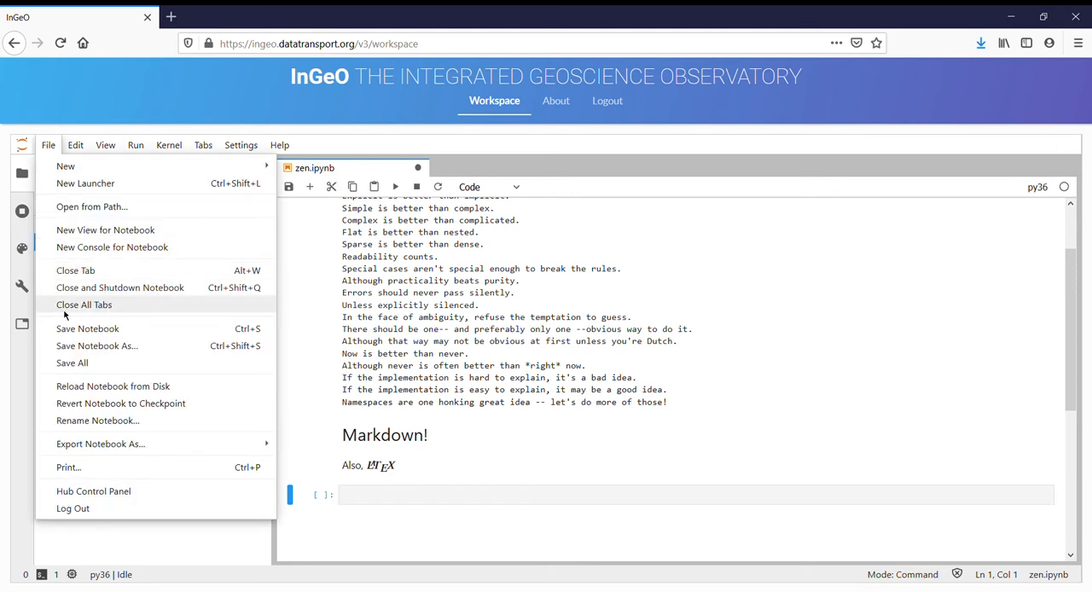
pyautogui.click(87, 328)
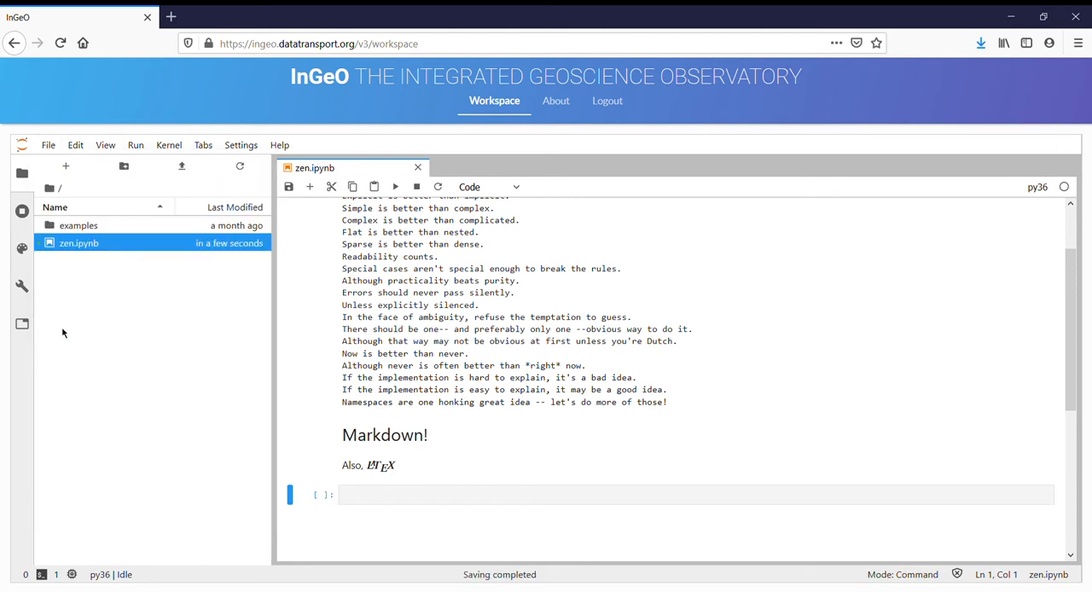
pyautogui.click(48, 144)
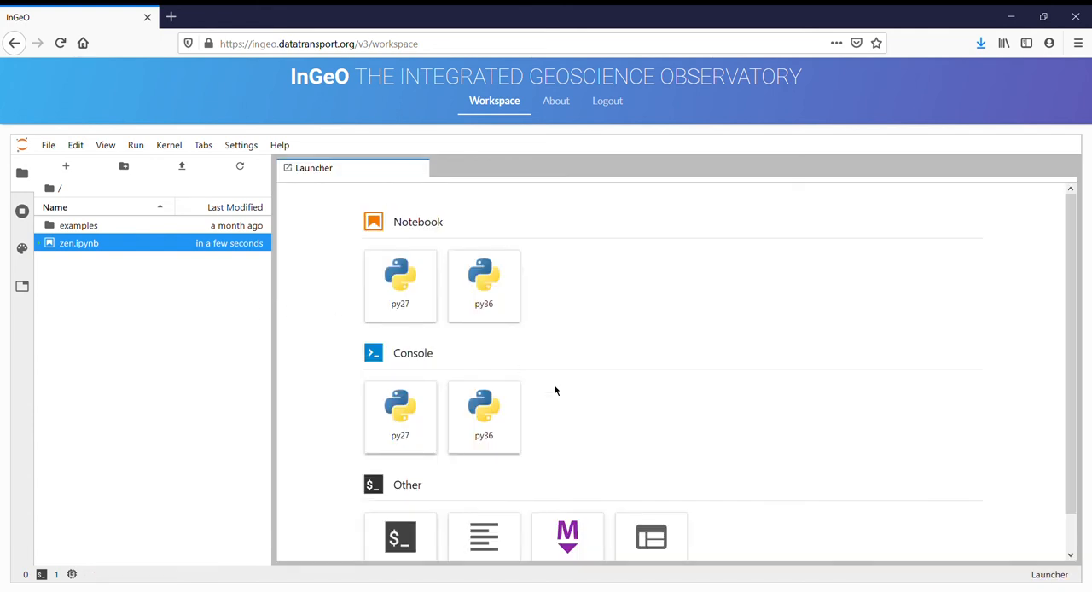
pyautogui.click(484, 418)
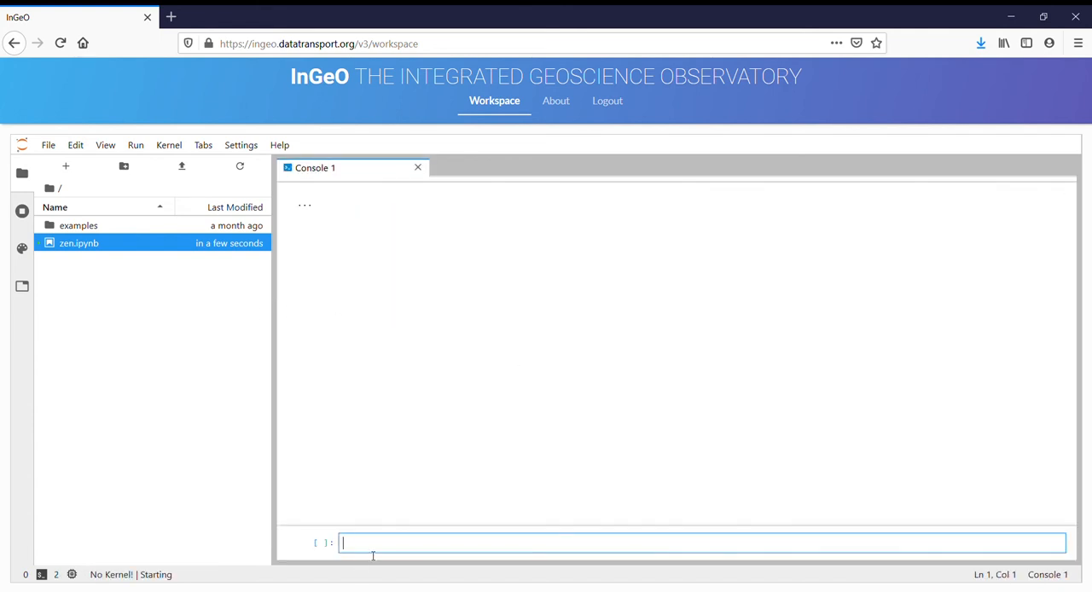
pyautogui.write('#this is a python con')
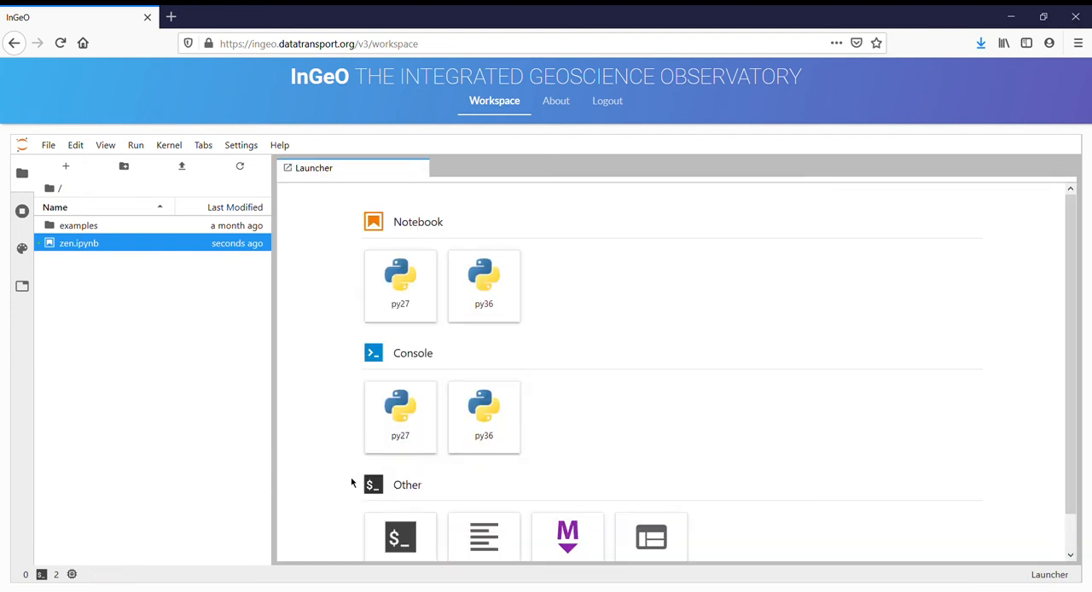
# - Start a terminal session and enter a comment and the whoami command
pyautogui.scroll(-3)
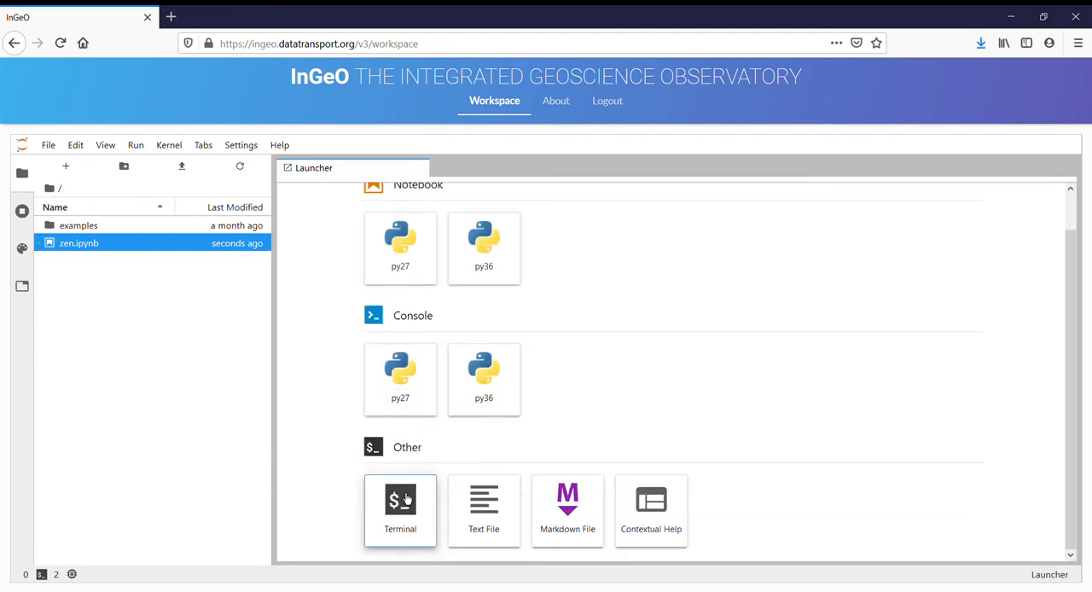
pyautogui.click(400, 510)
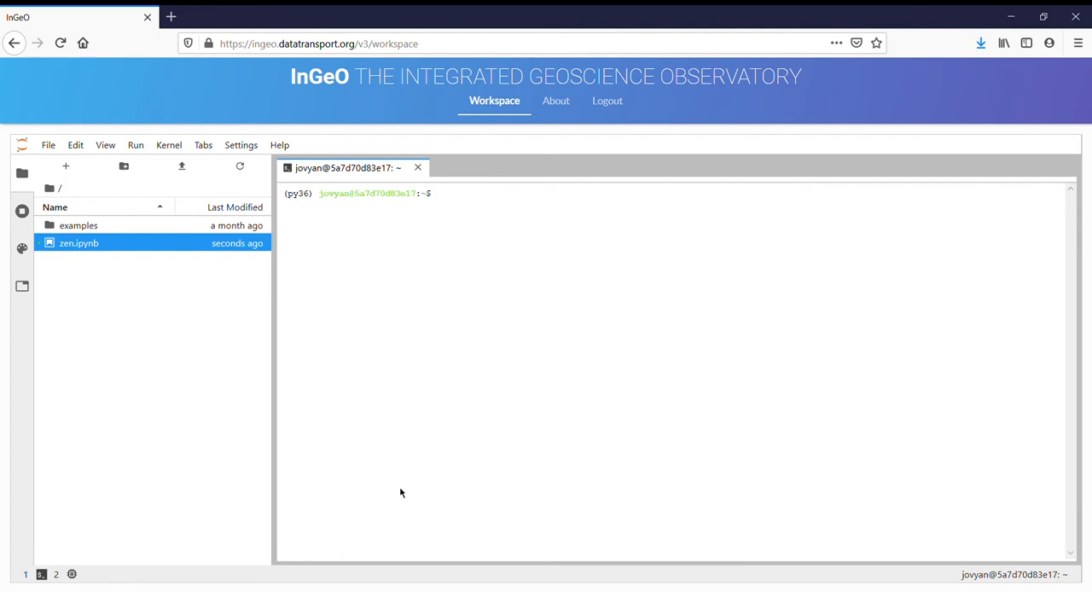
pyautogui.write('# if I prefer, I can work in a term')
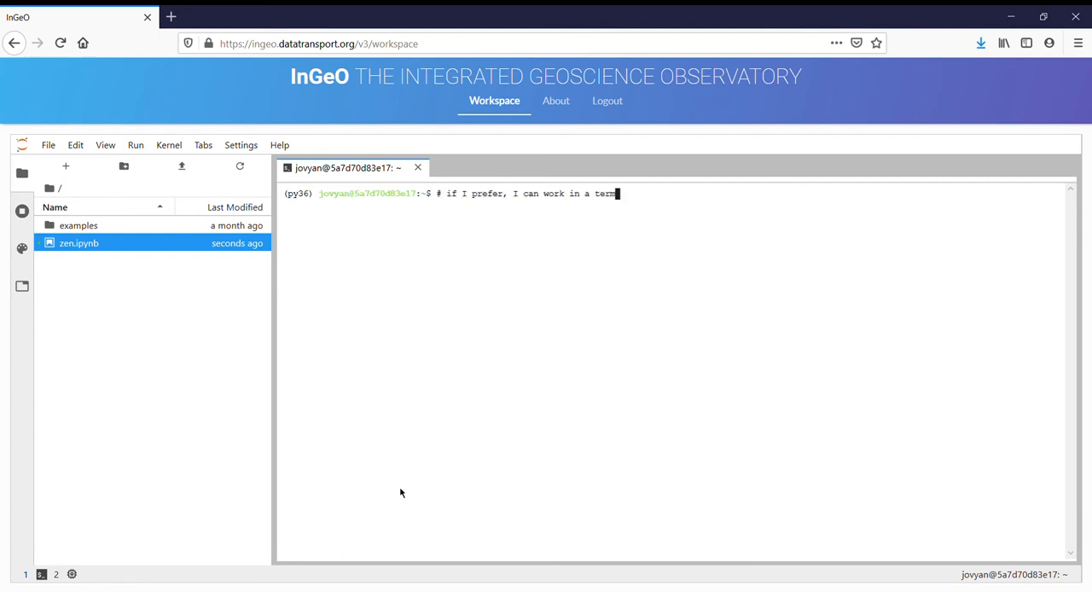
pyautogui.write('whoami')
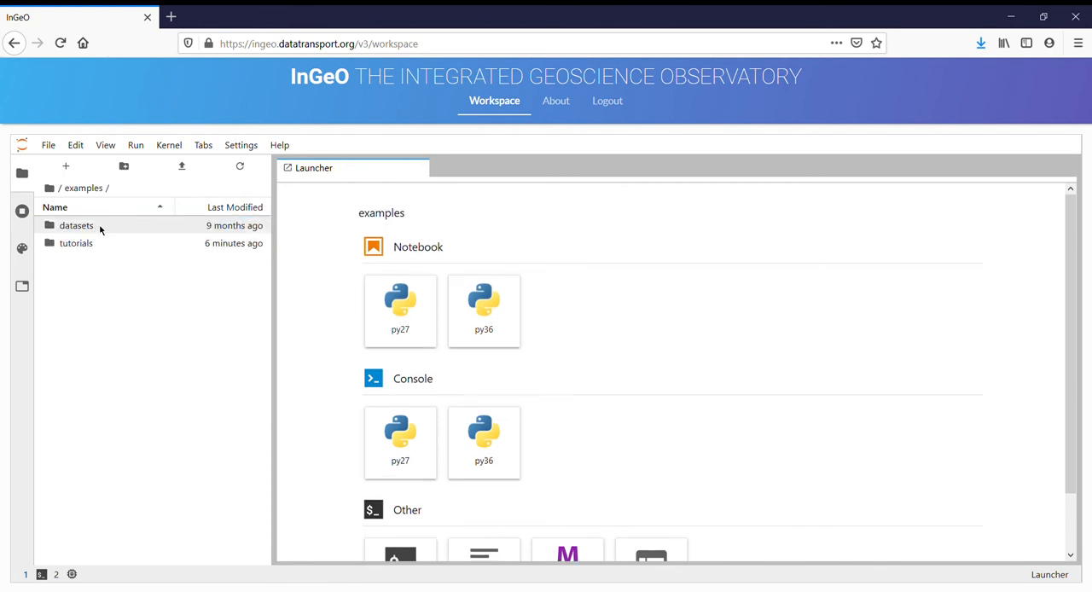
# - Open the Getting Started tutorial notebook from the tutorials folder
pyautogui.doubleClick(76, 243)
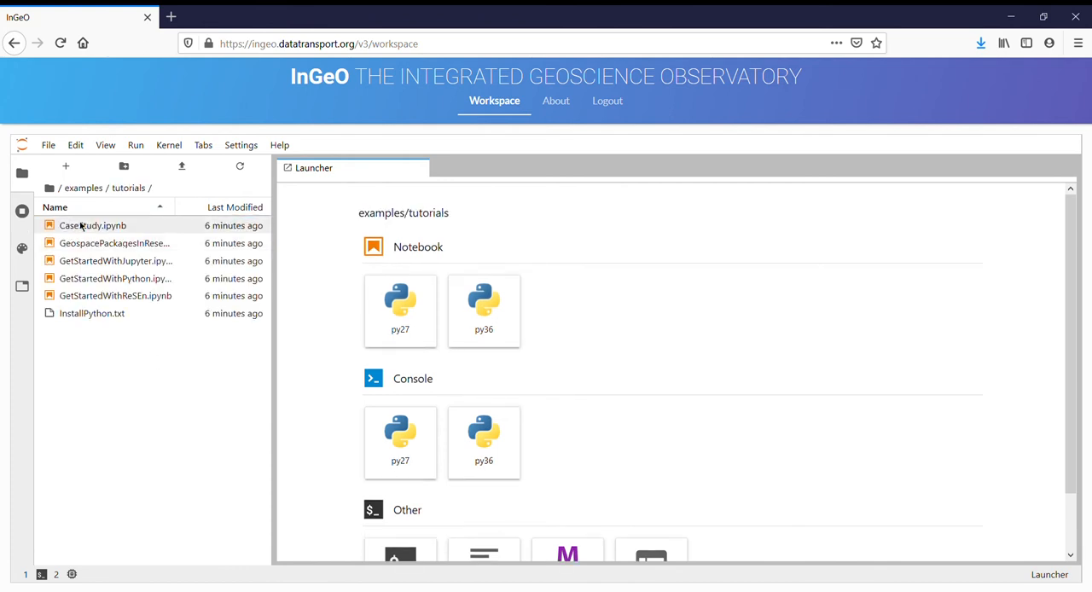
pyautogui.click(116, 278)
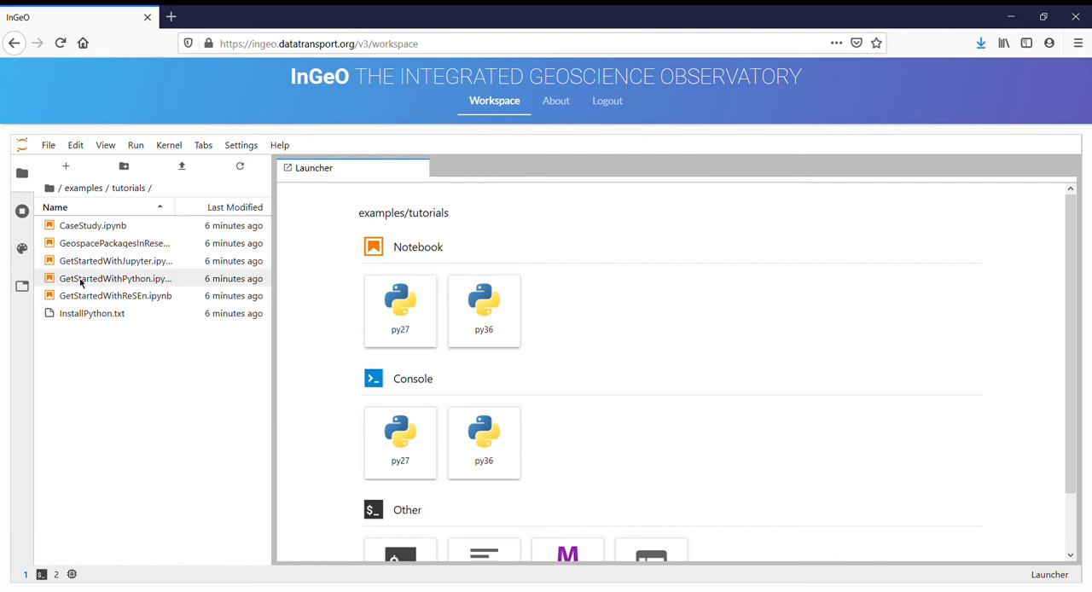
pyautogui.doubleClick(115, 261)
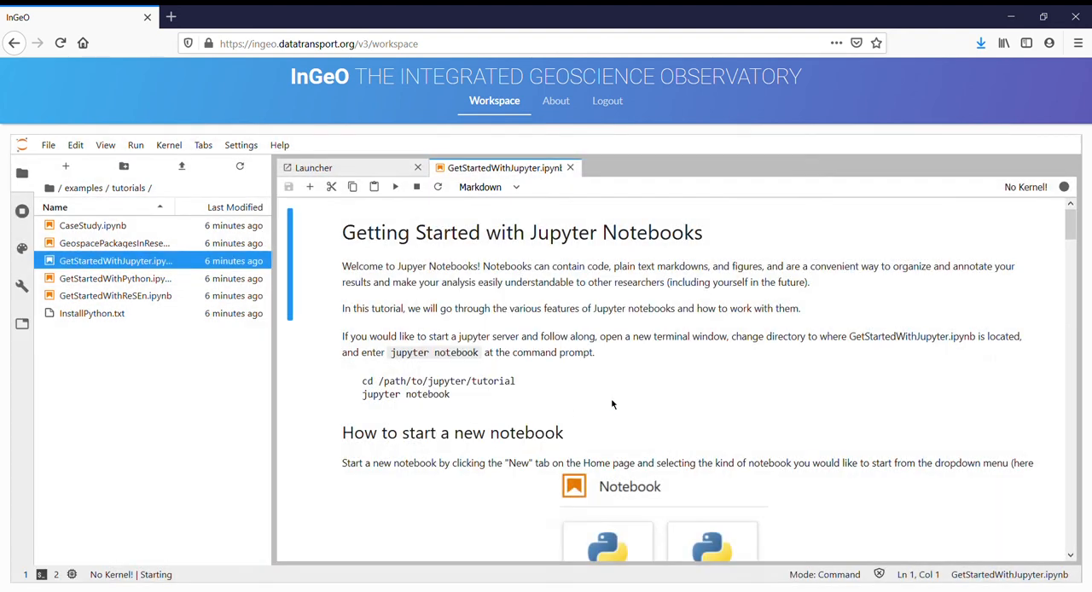
# - Scroll through the tutorial, then view and close its linked YouTube video
pyautogui.rightClick(503, 167)
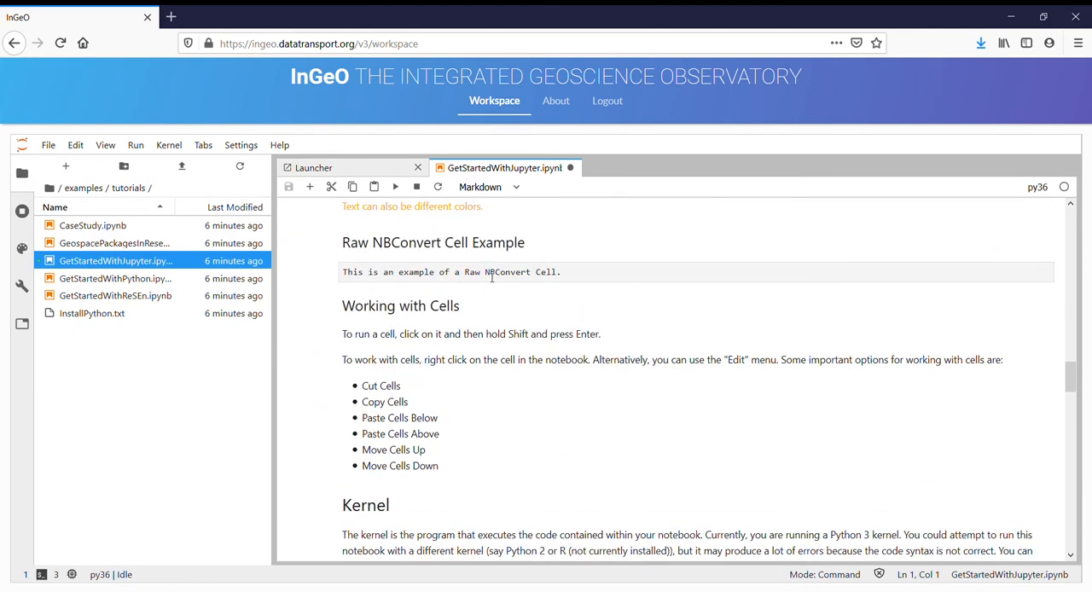
pyautogui.scroll(-3)
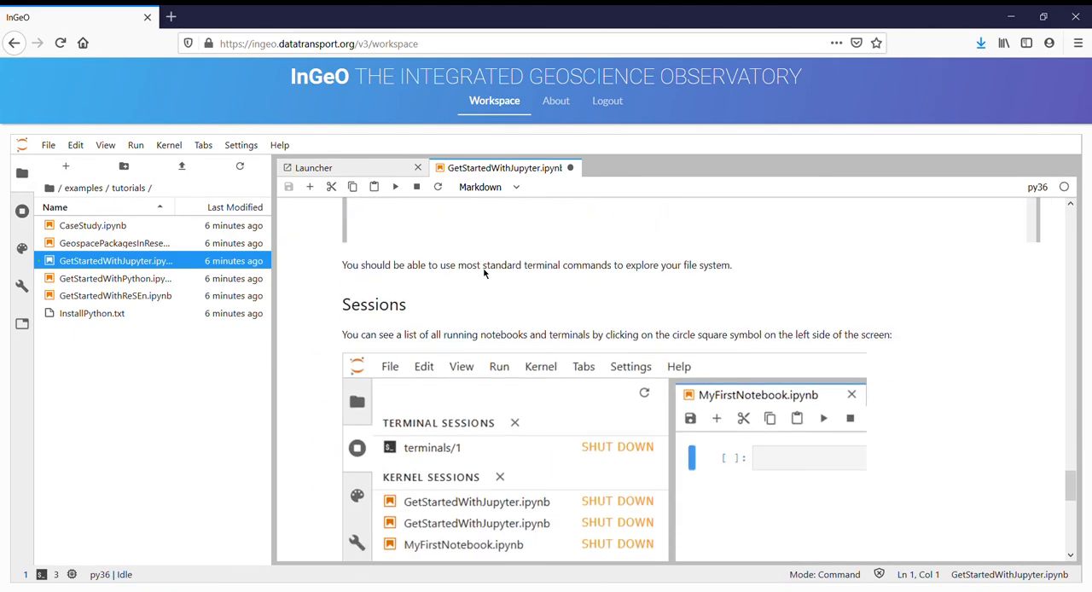
pyautogui.scroll(-3)
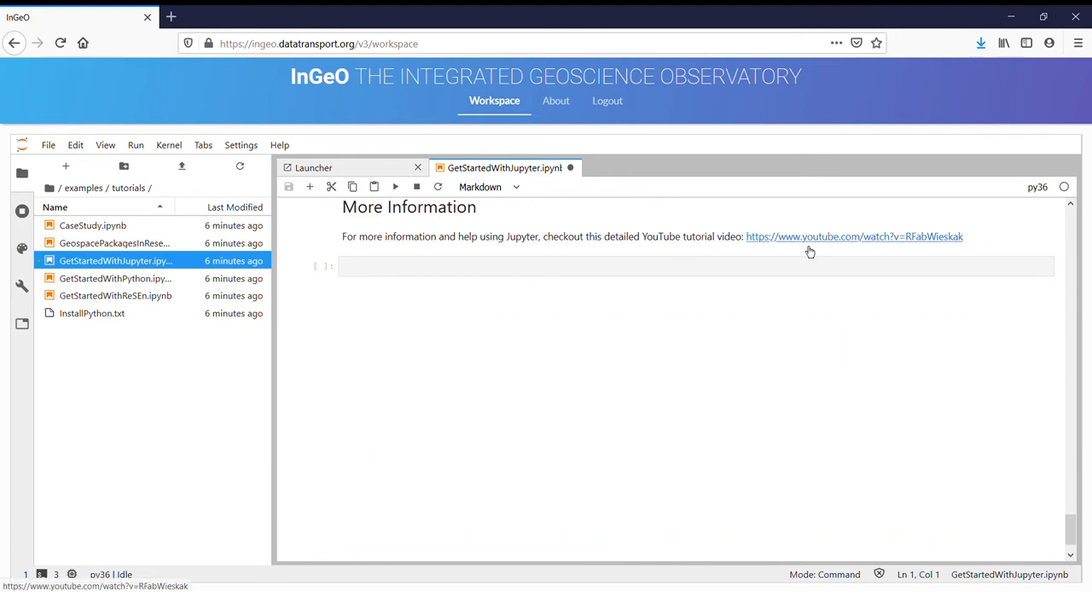
pyautogui.click(853, 236)
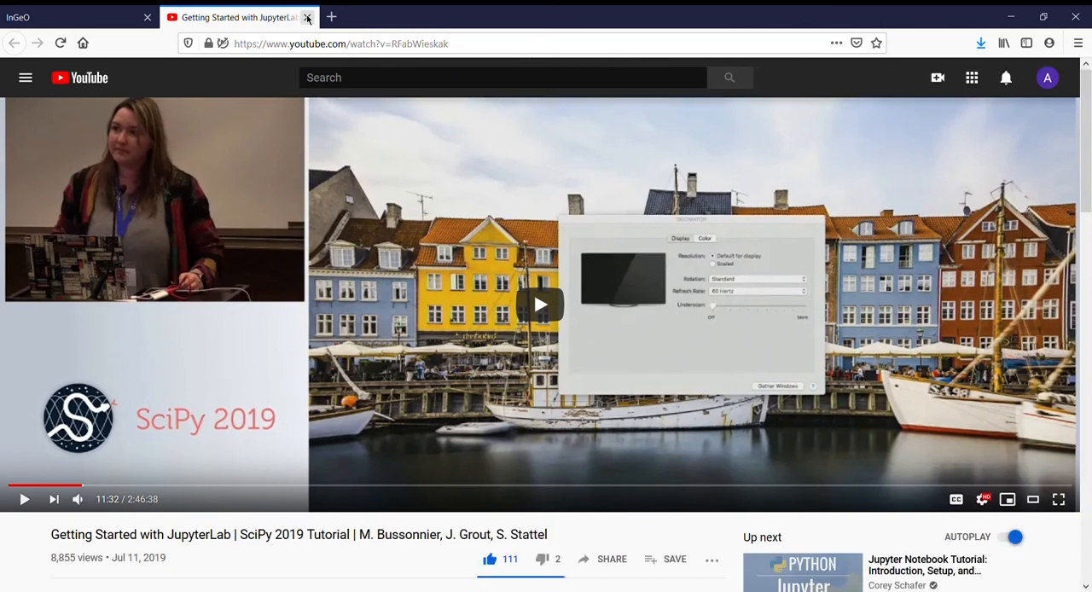
pyautogui.click(307, 16)
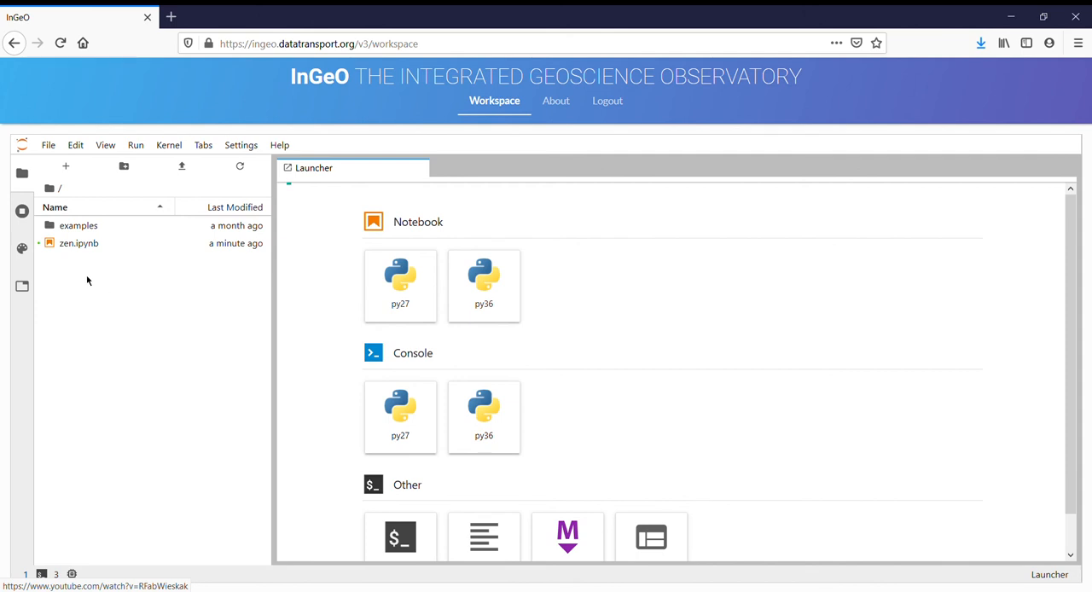
# - Upload logo.png to the root folder, preview it, and close the preview
pyautogui.click(79, 243)
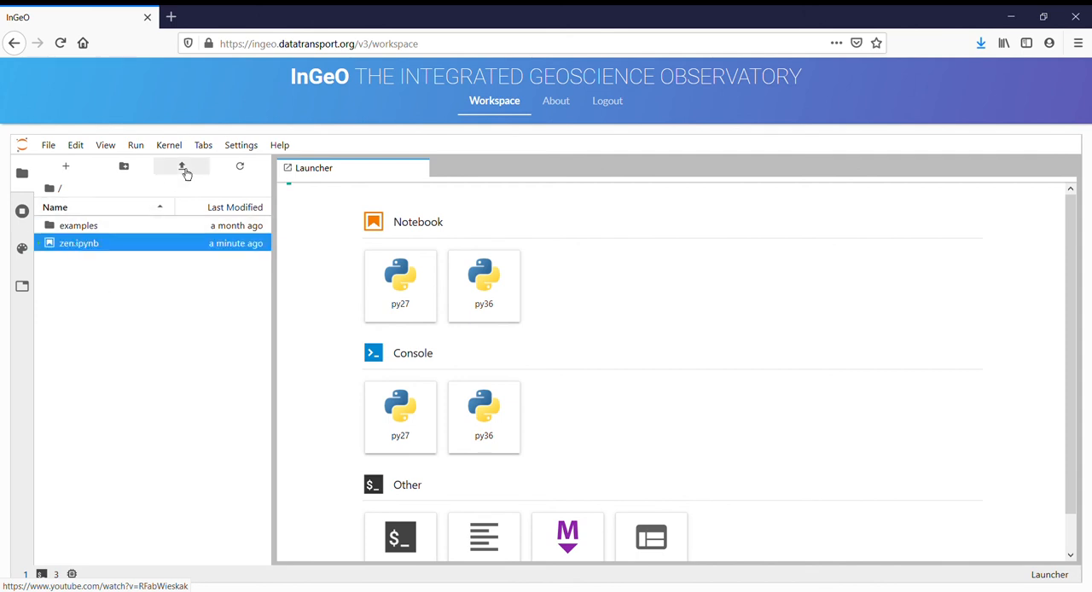
pyautogui.moveTo(187, 207)
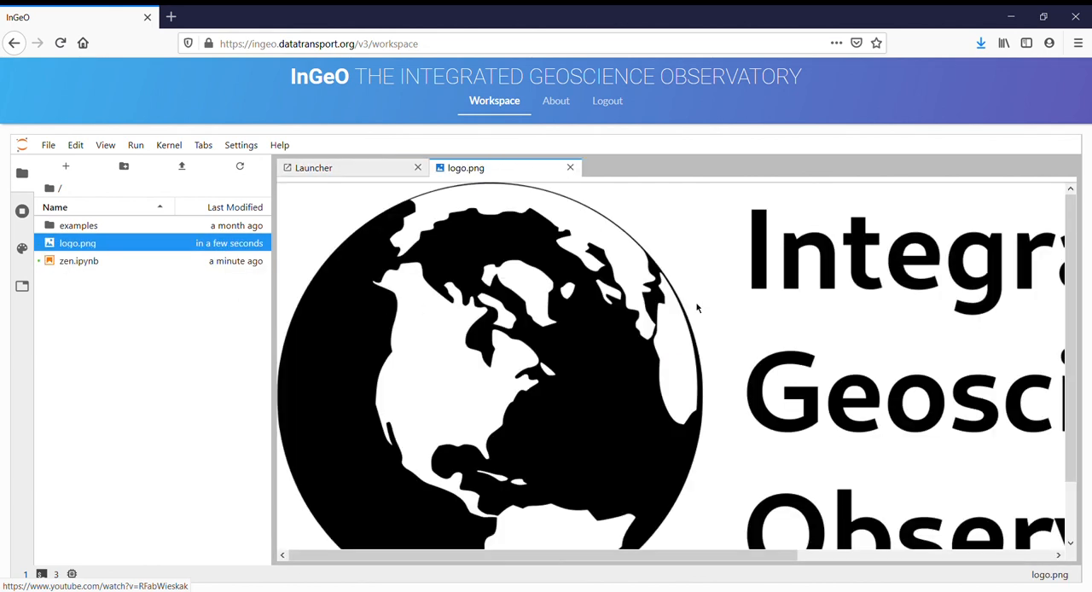
pyautogui.click(570, 167)
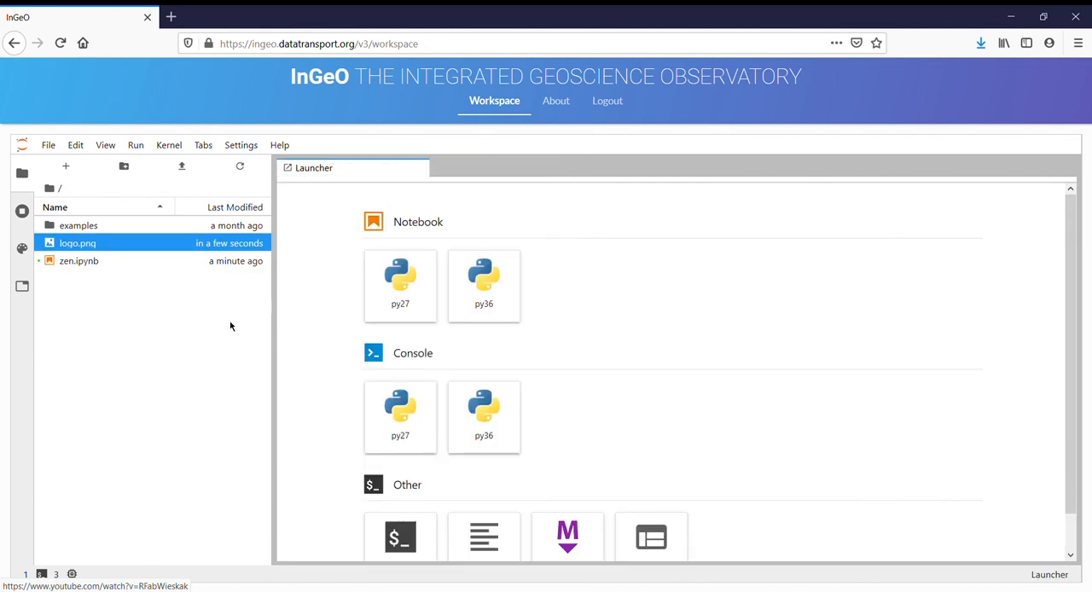
# - Dismiss zen.ipynb's context menu and show the running terminals and kernels list
pyautogui.rightClick(78, 260)
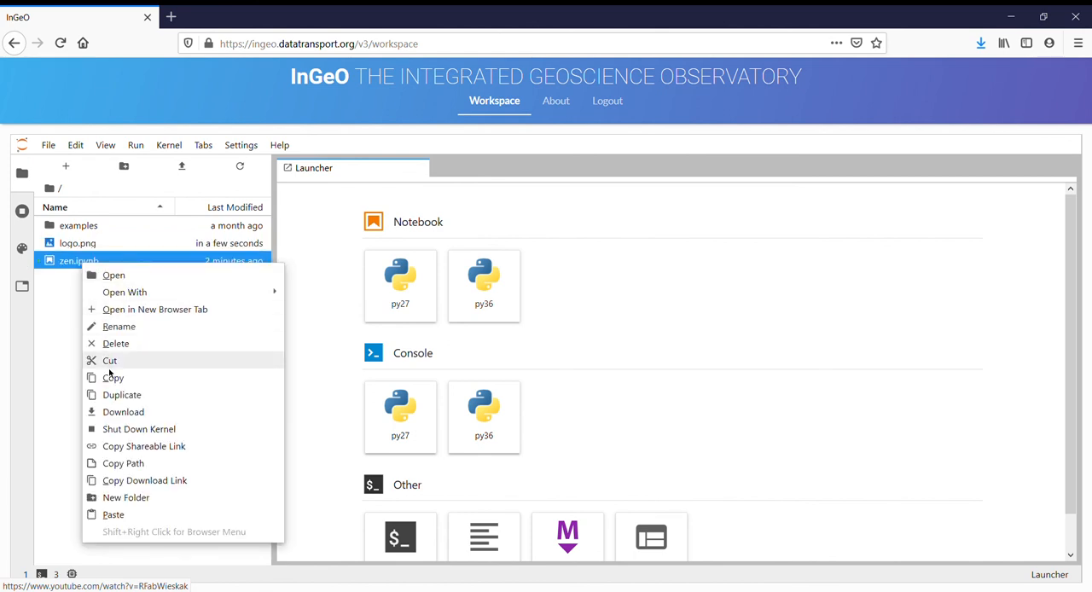
pyautogui.click(346, 318)
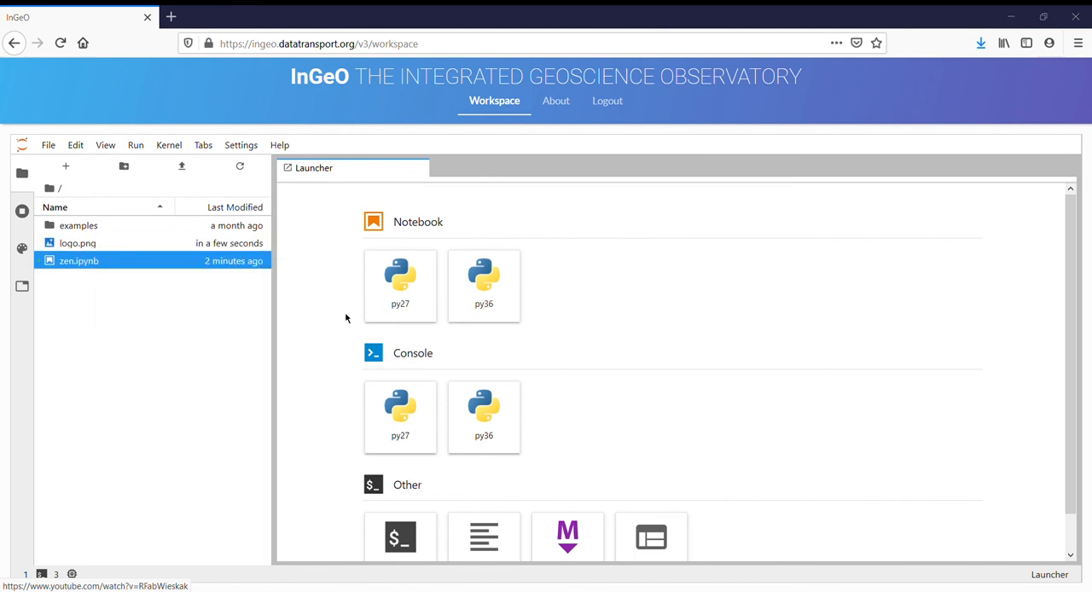
pyautogui.moveTo(108, 391)
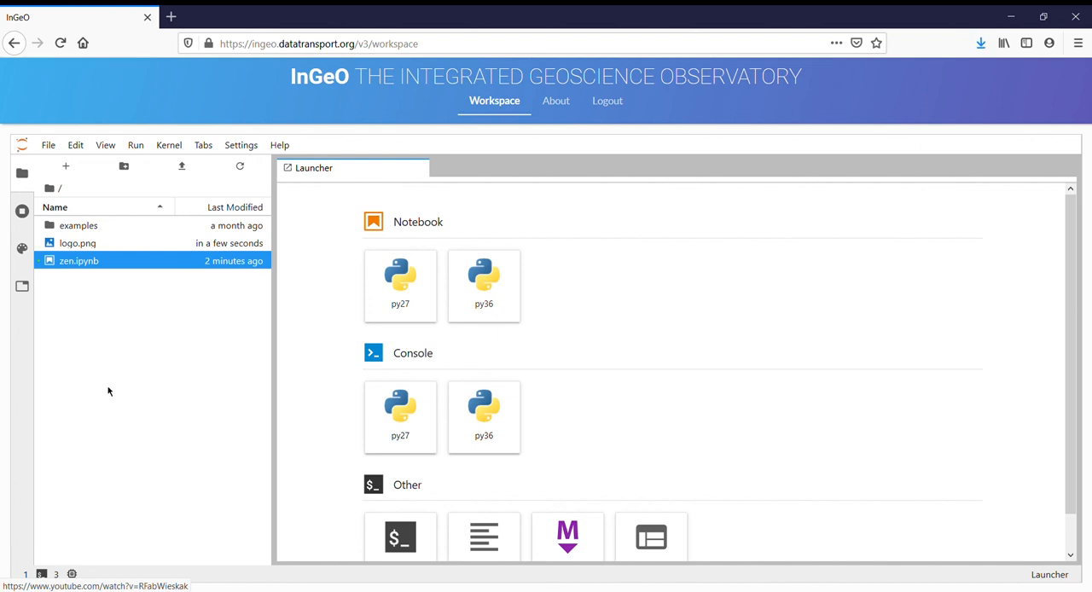
pyautogui.moveTo(94, 342)
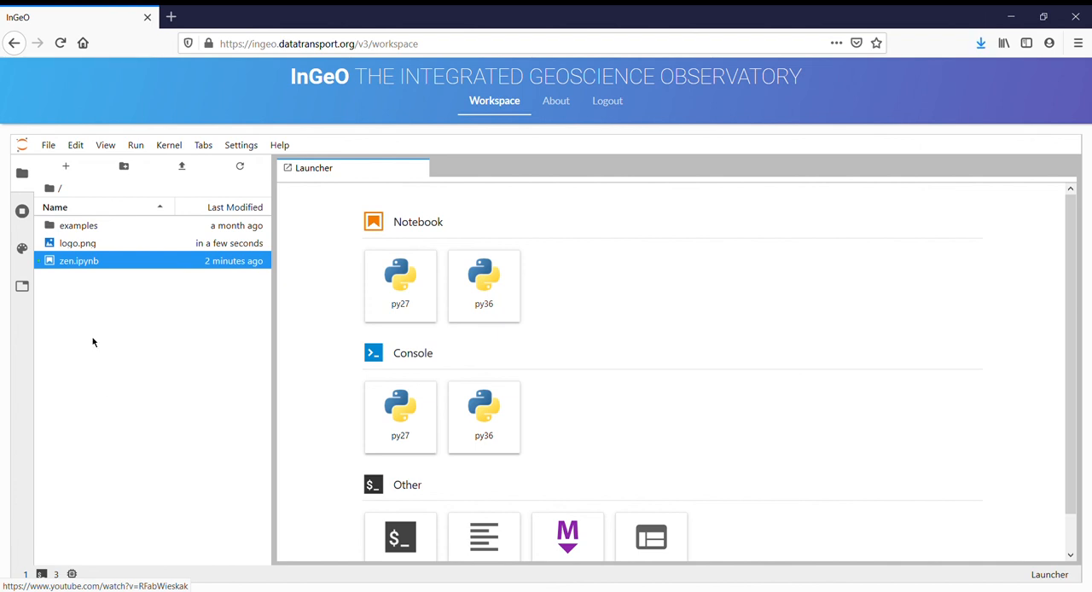
pyautogui.click(22, 211)
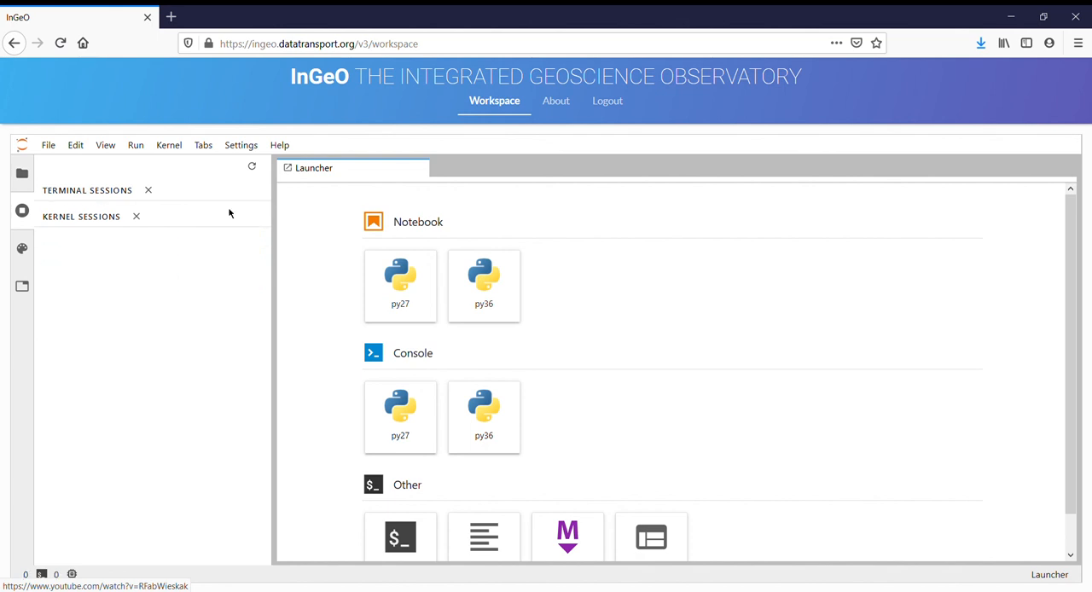
# - Show the root file listing with examples, logo.png and zen.ipynb
pyautogui.click(21, 174)
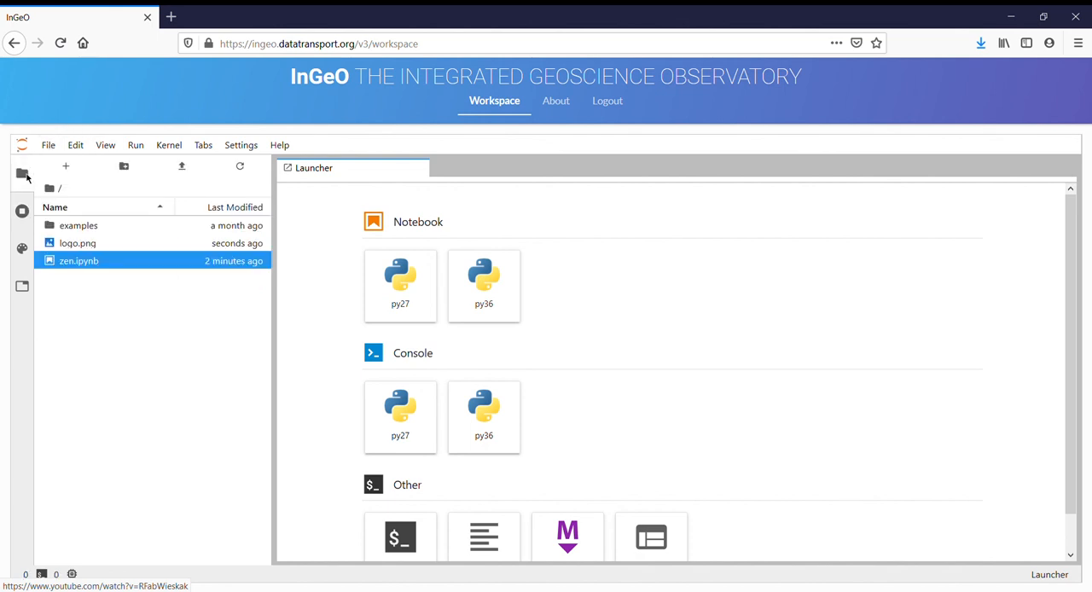
pyautogui.moveTo(705, 224)
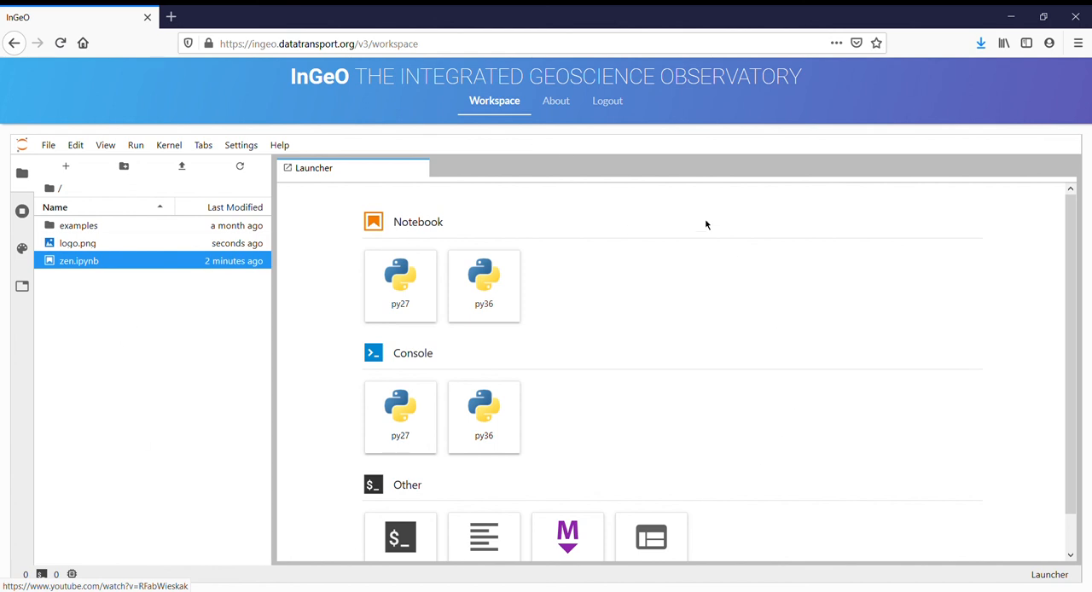
pyautogui.moveTo(607, 100)
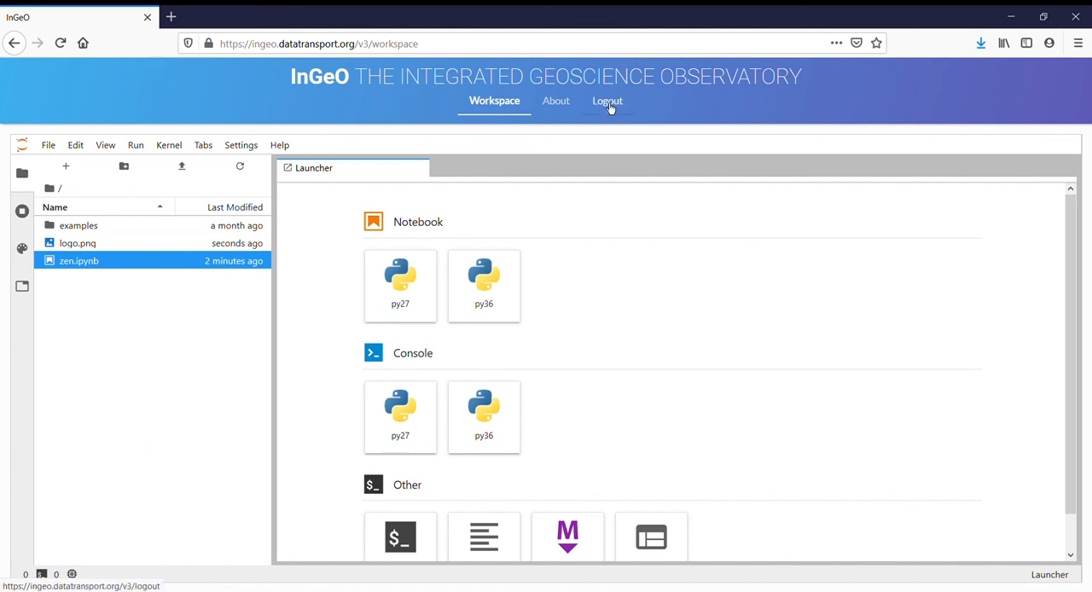